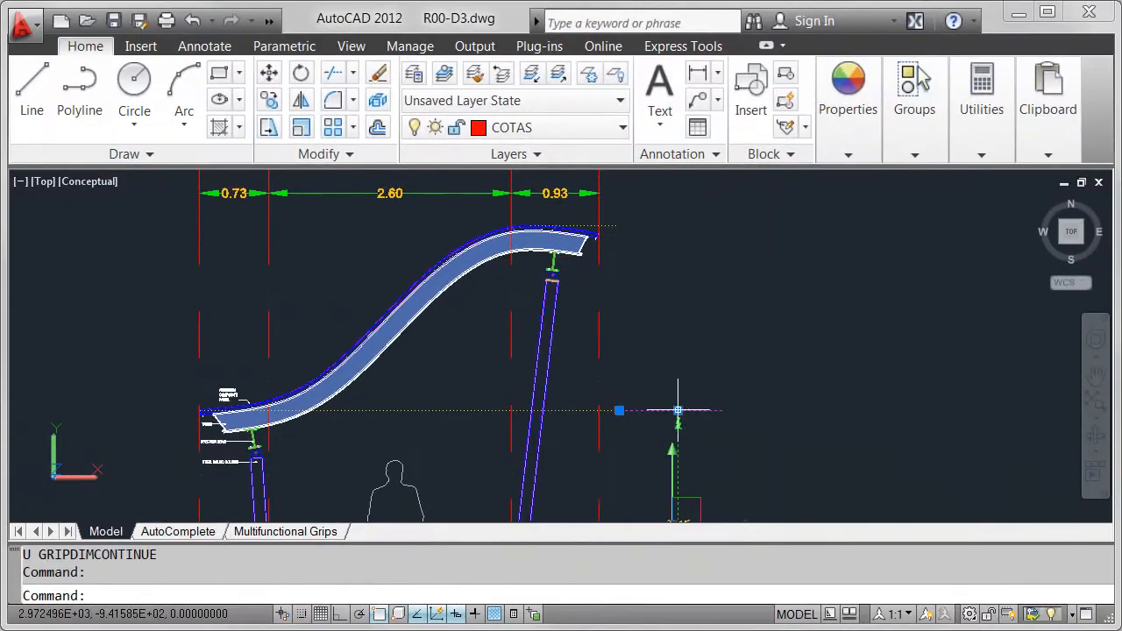
{"action": "mouse_move", "coordinate": [681, 410]}
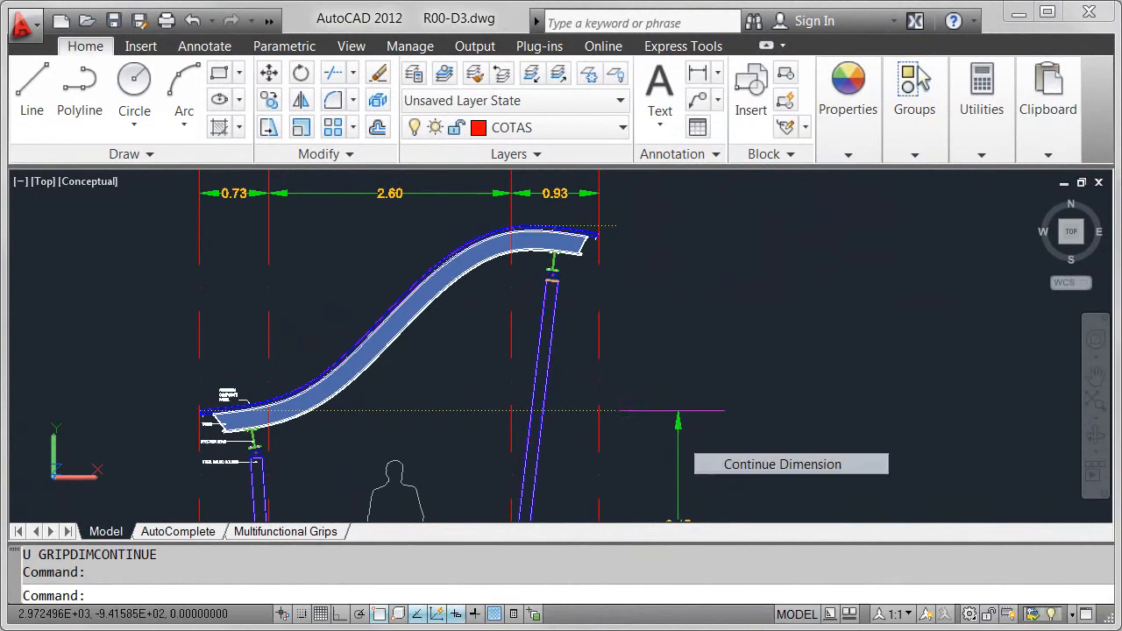
- Continue the canopy dimension from its multifunctional grip, chaining 0.73, 2.60 and 0.93
{"action": "left_click", "coordinate": [782, 463]}
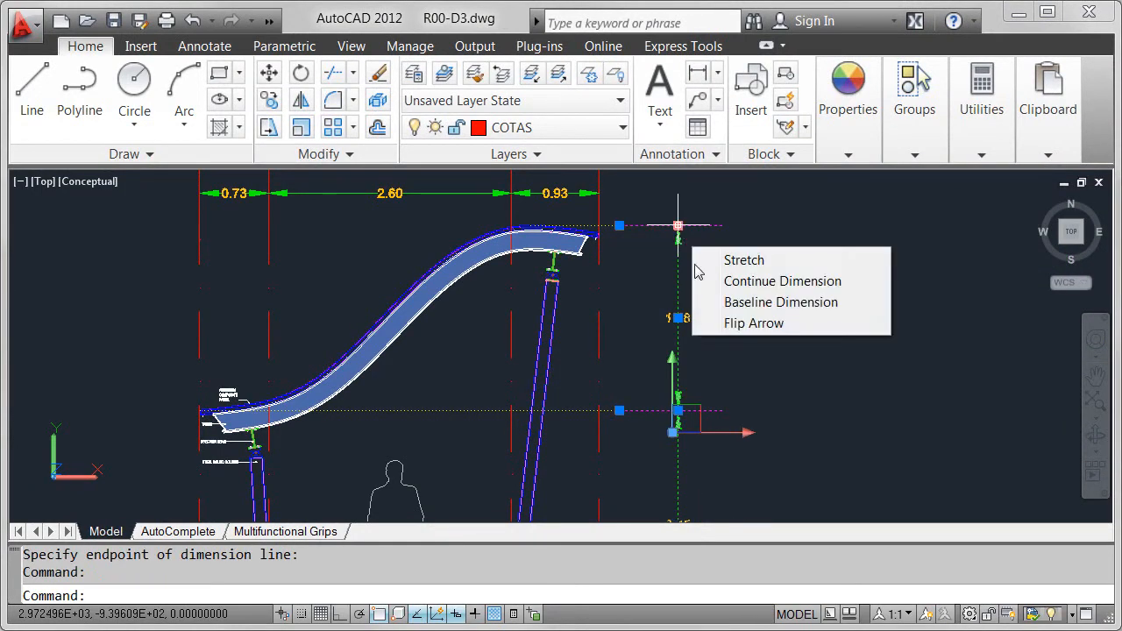
{"action": "left_click", "coordinate": [754, 323]}
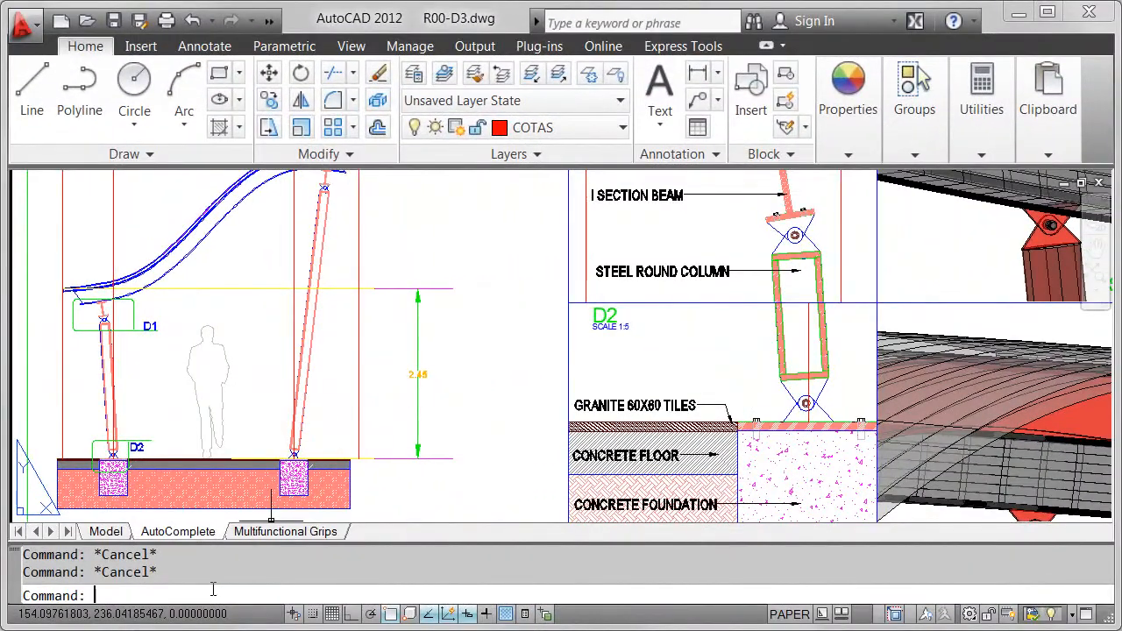
- Show AutoComplete command suggestions for the letters M and LE at the command line
{"action": "type", "text": "M"}
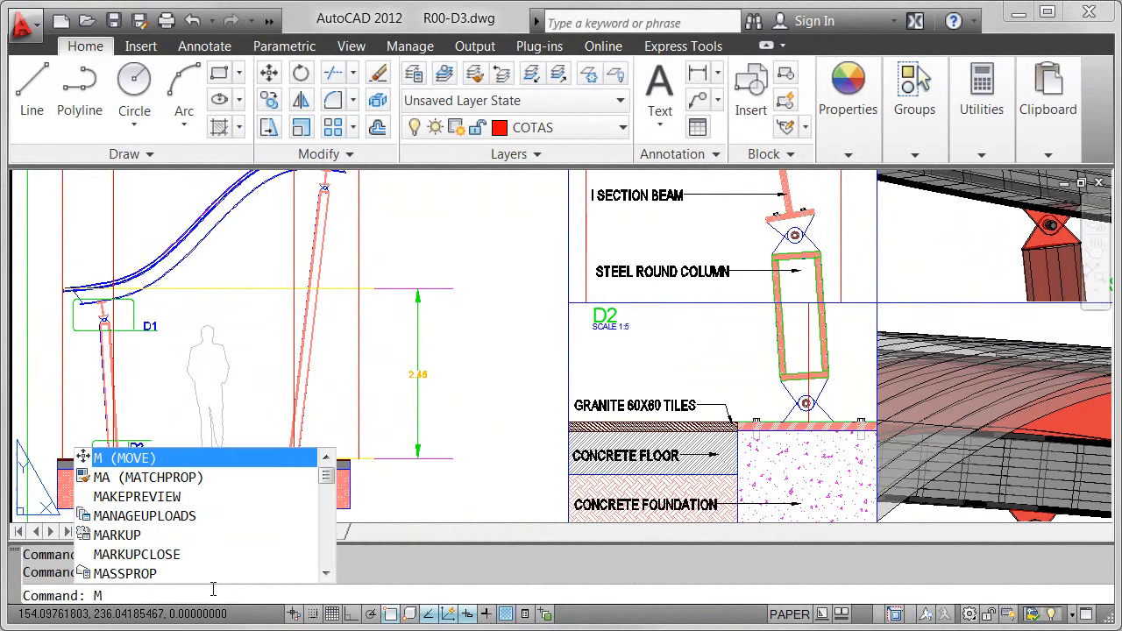
{"action": "type", "text": "LE"}
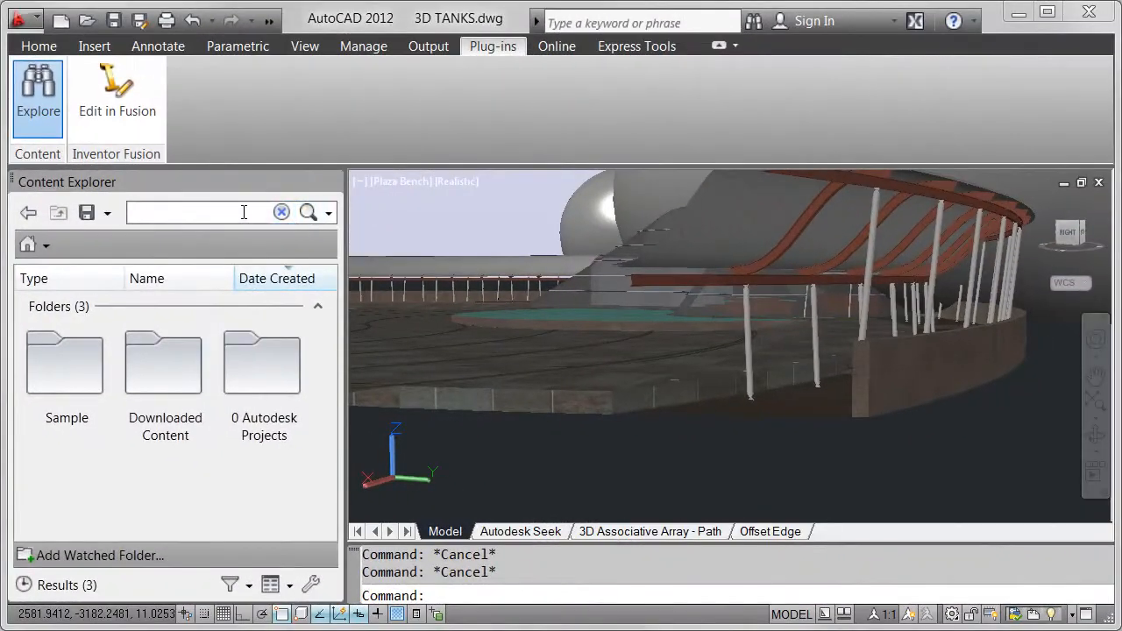
- Search Content Explorer for 'bike rack' and review the 24 matching results
{"action": "type", "text": "bike rack"}
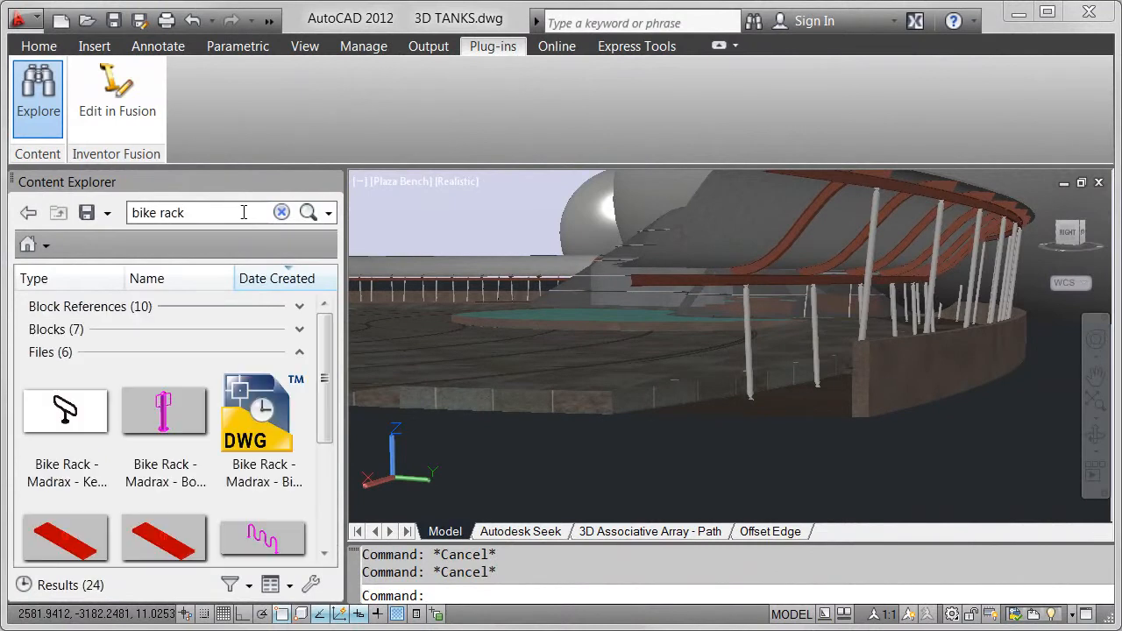
{"action": "scroll", "scroll_direction": "down", "scroll_amount": 3}
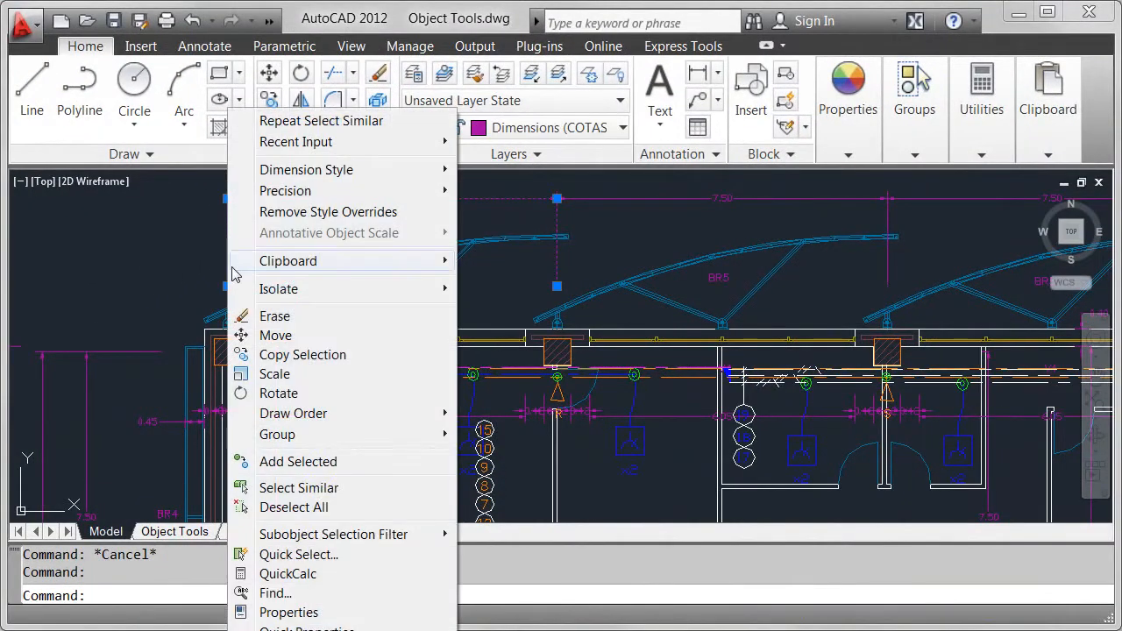
- Use Select Similar on the chosen dimension to select all matching objects in the plan
{"action": "left_click", "coordinate": [298, 487]}
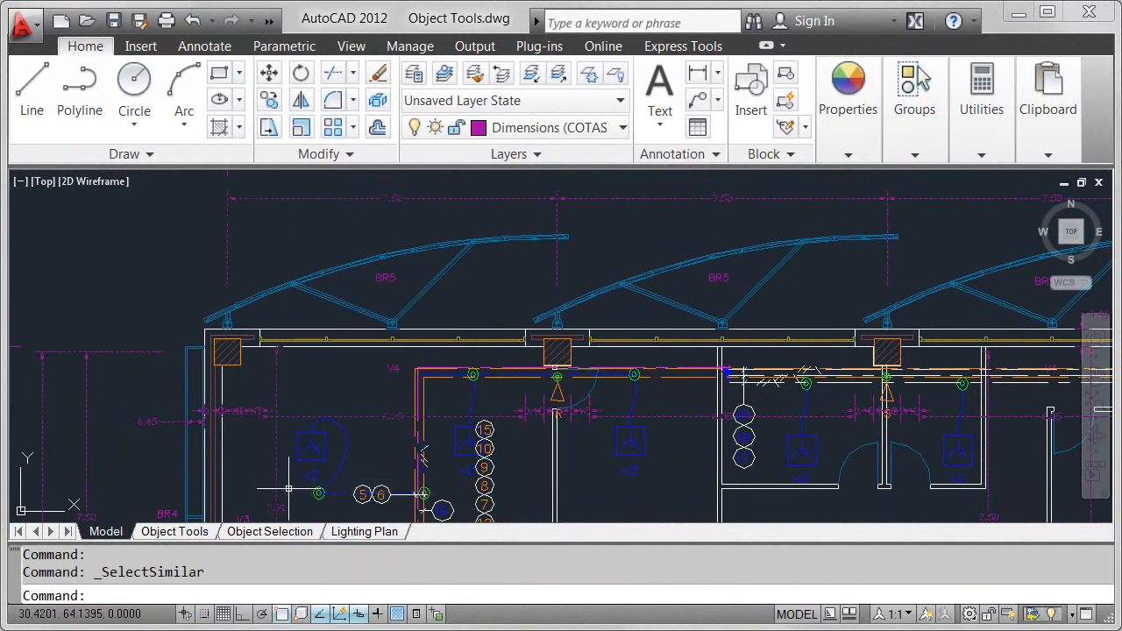